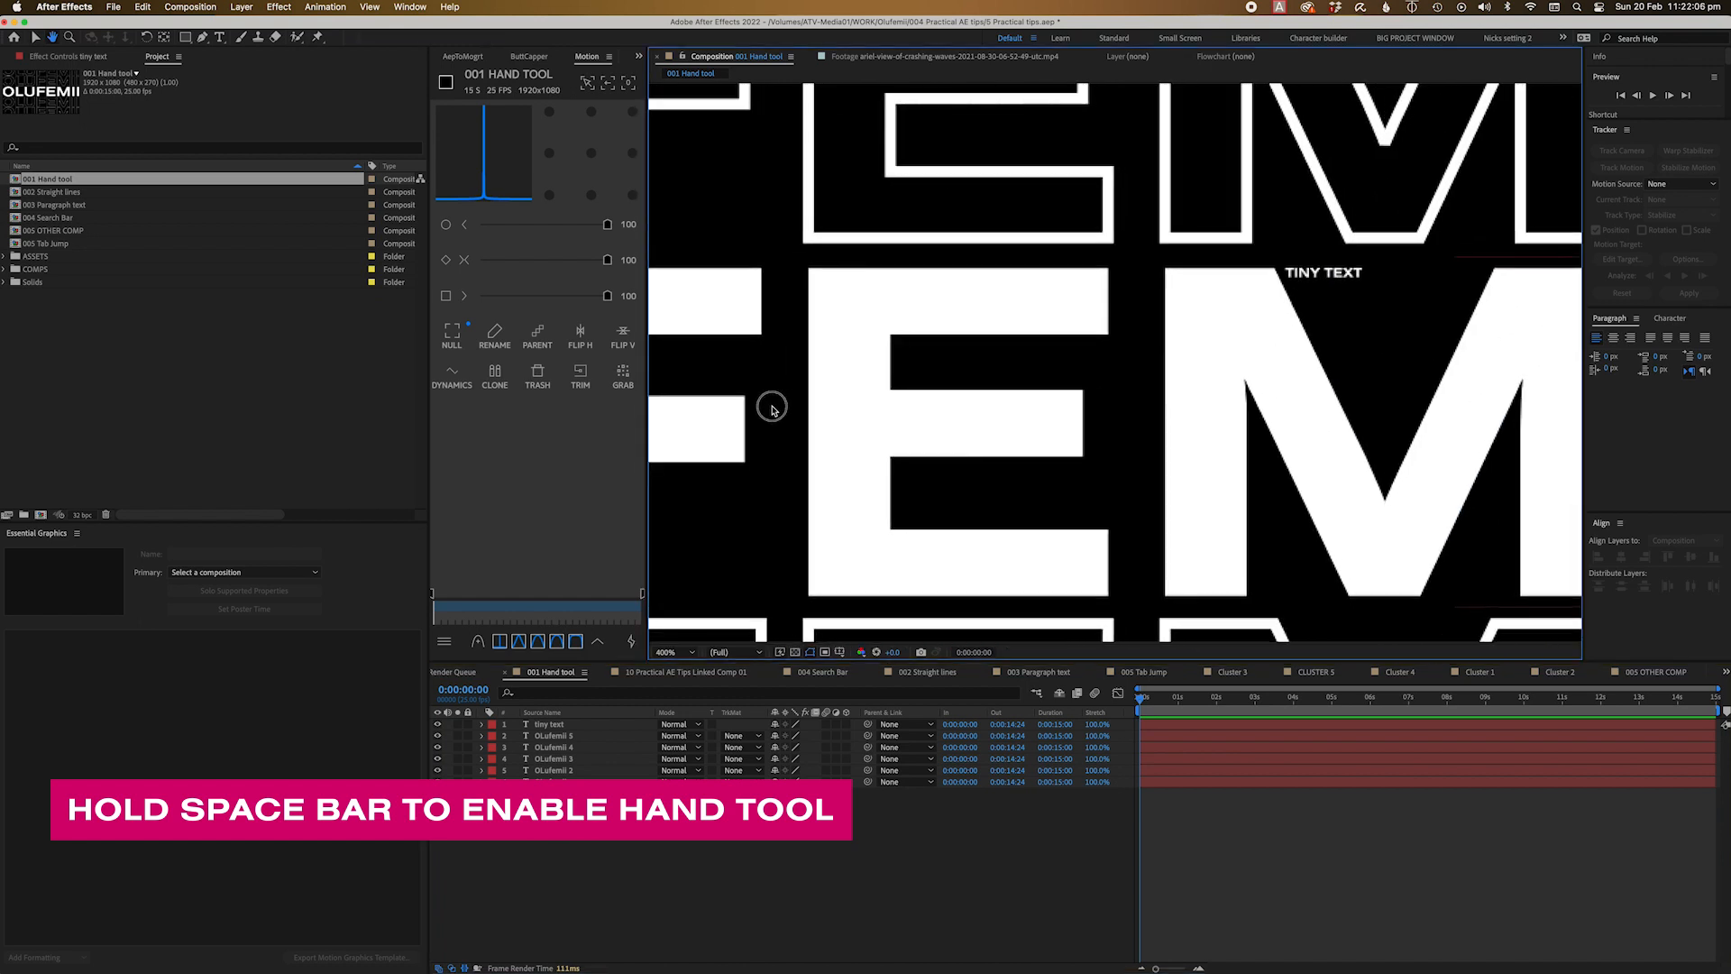
Step: Pan the view across the magnified lettering with the Hand tool
drag(773, 406, 1143, 442)
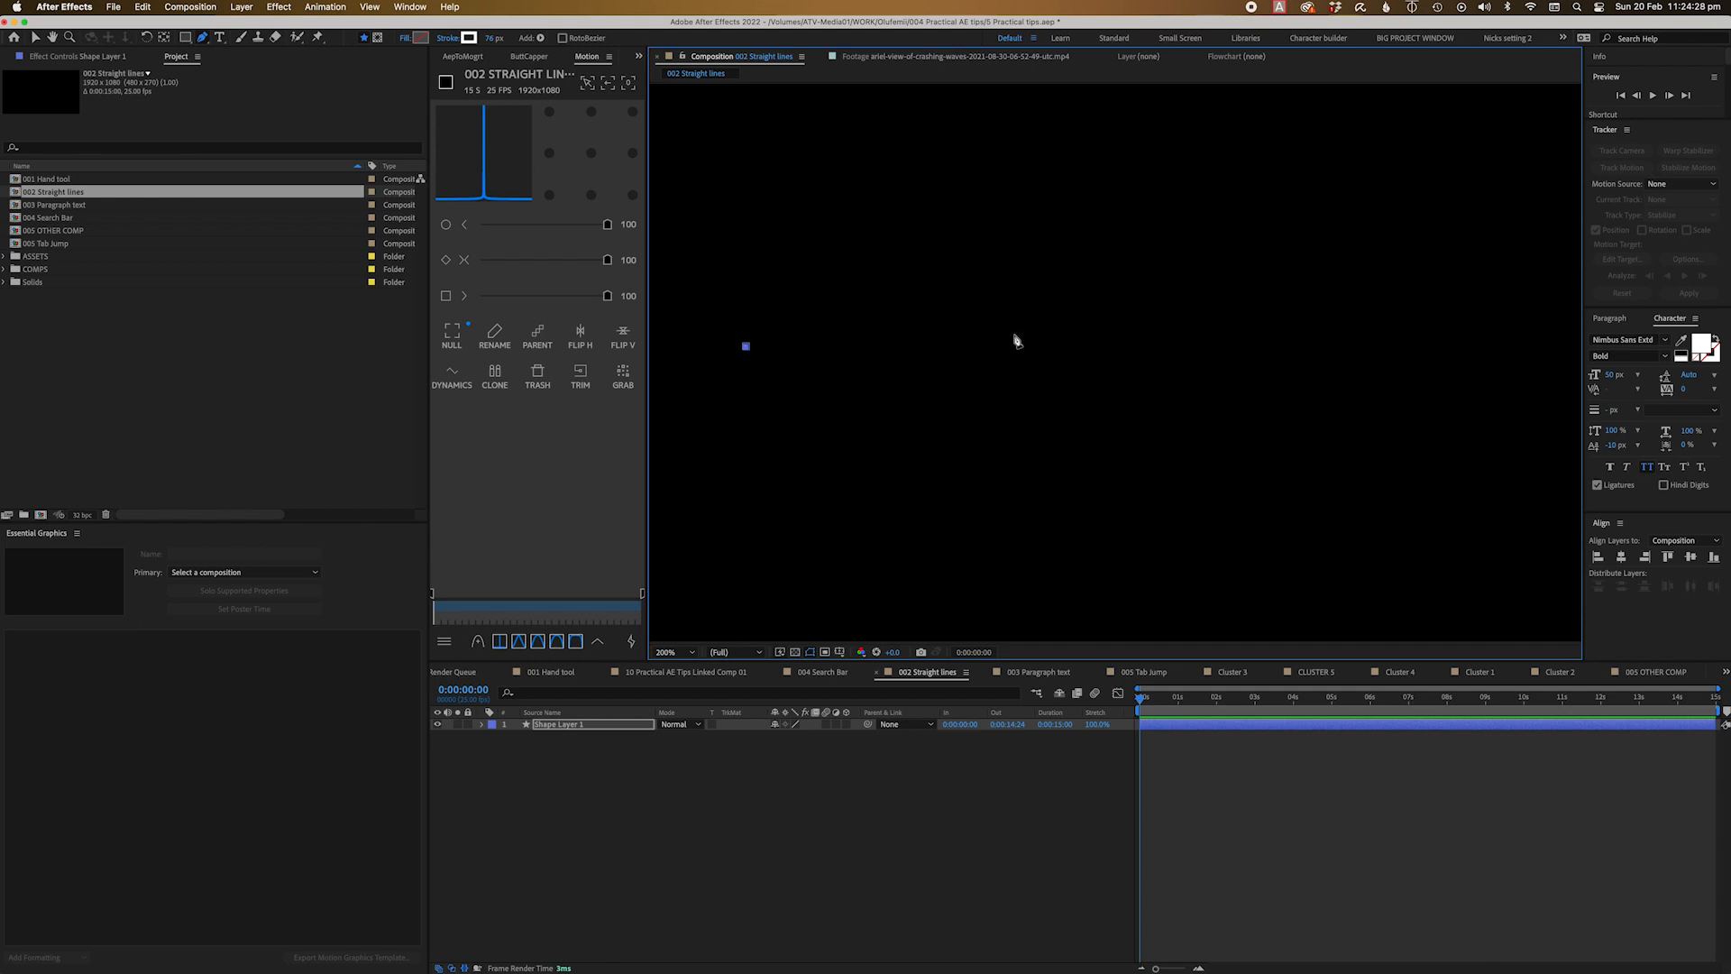
Step: Draw two Shift-constrained straight path segments with the Pen tool in the Straight lines comp
drag(745, 346, 1421, 359)
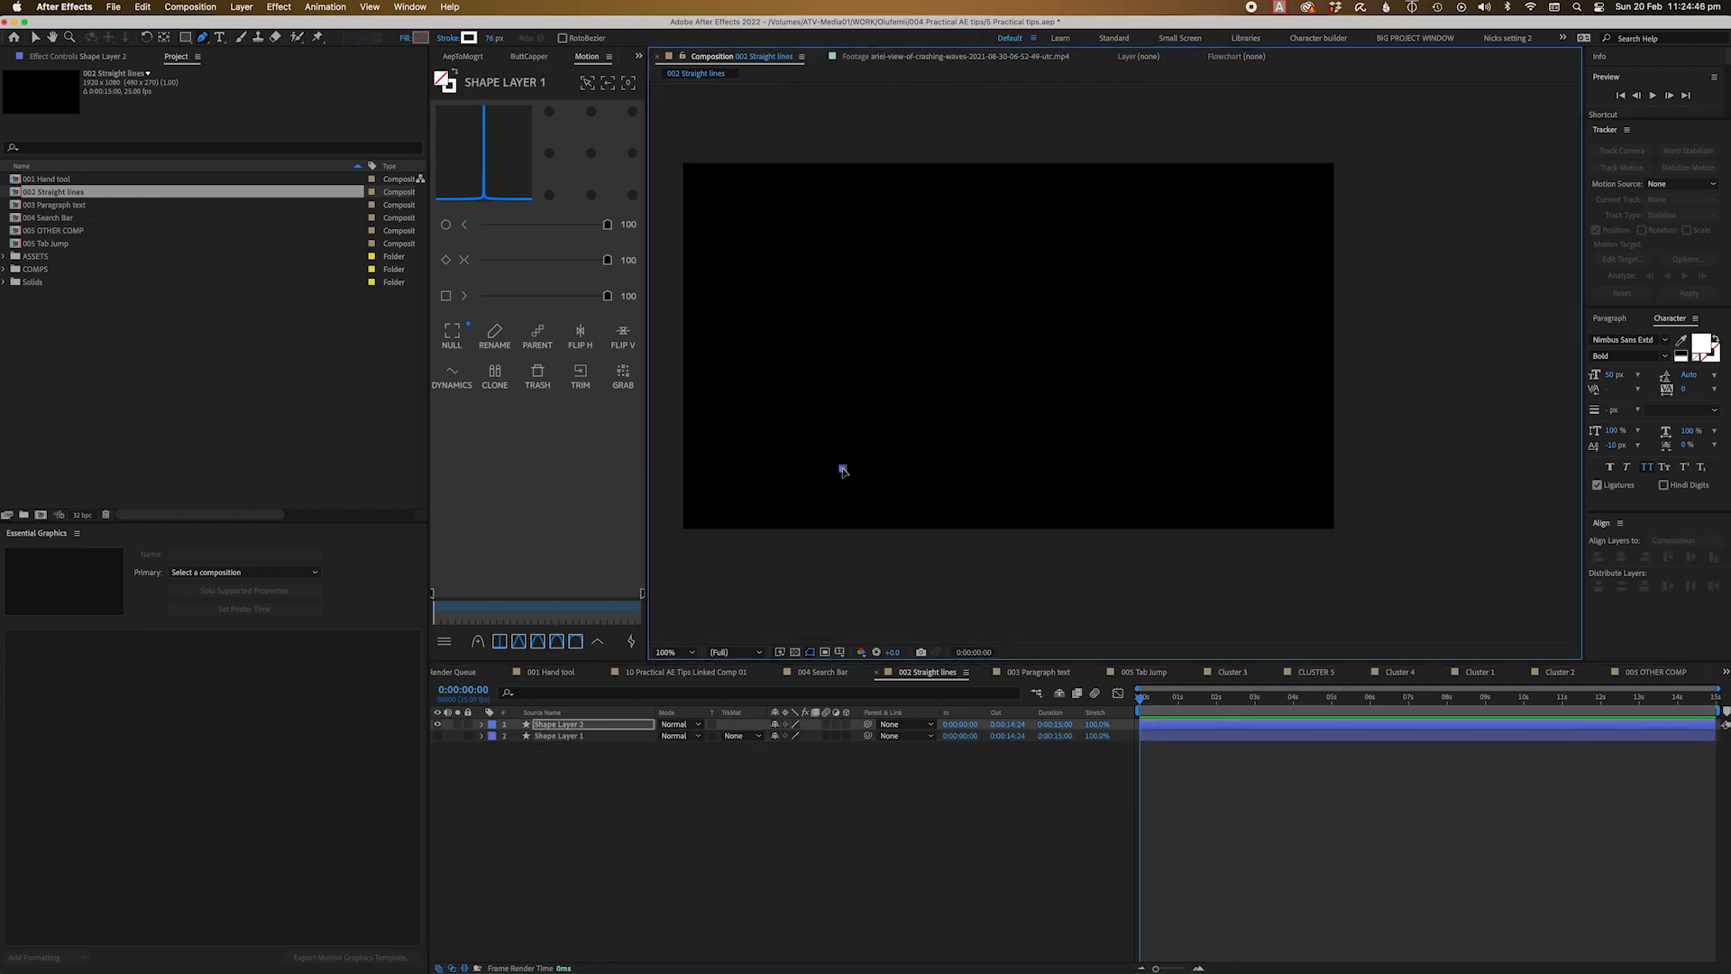
drag(842, 465, 1069, 240)
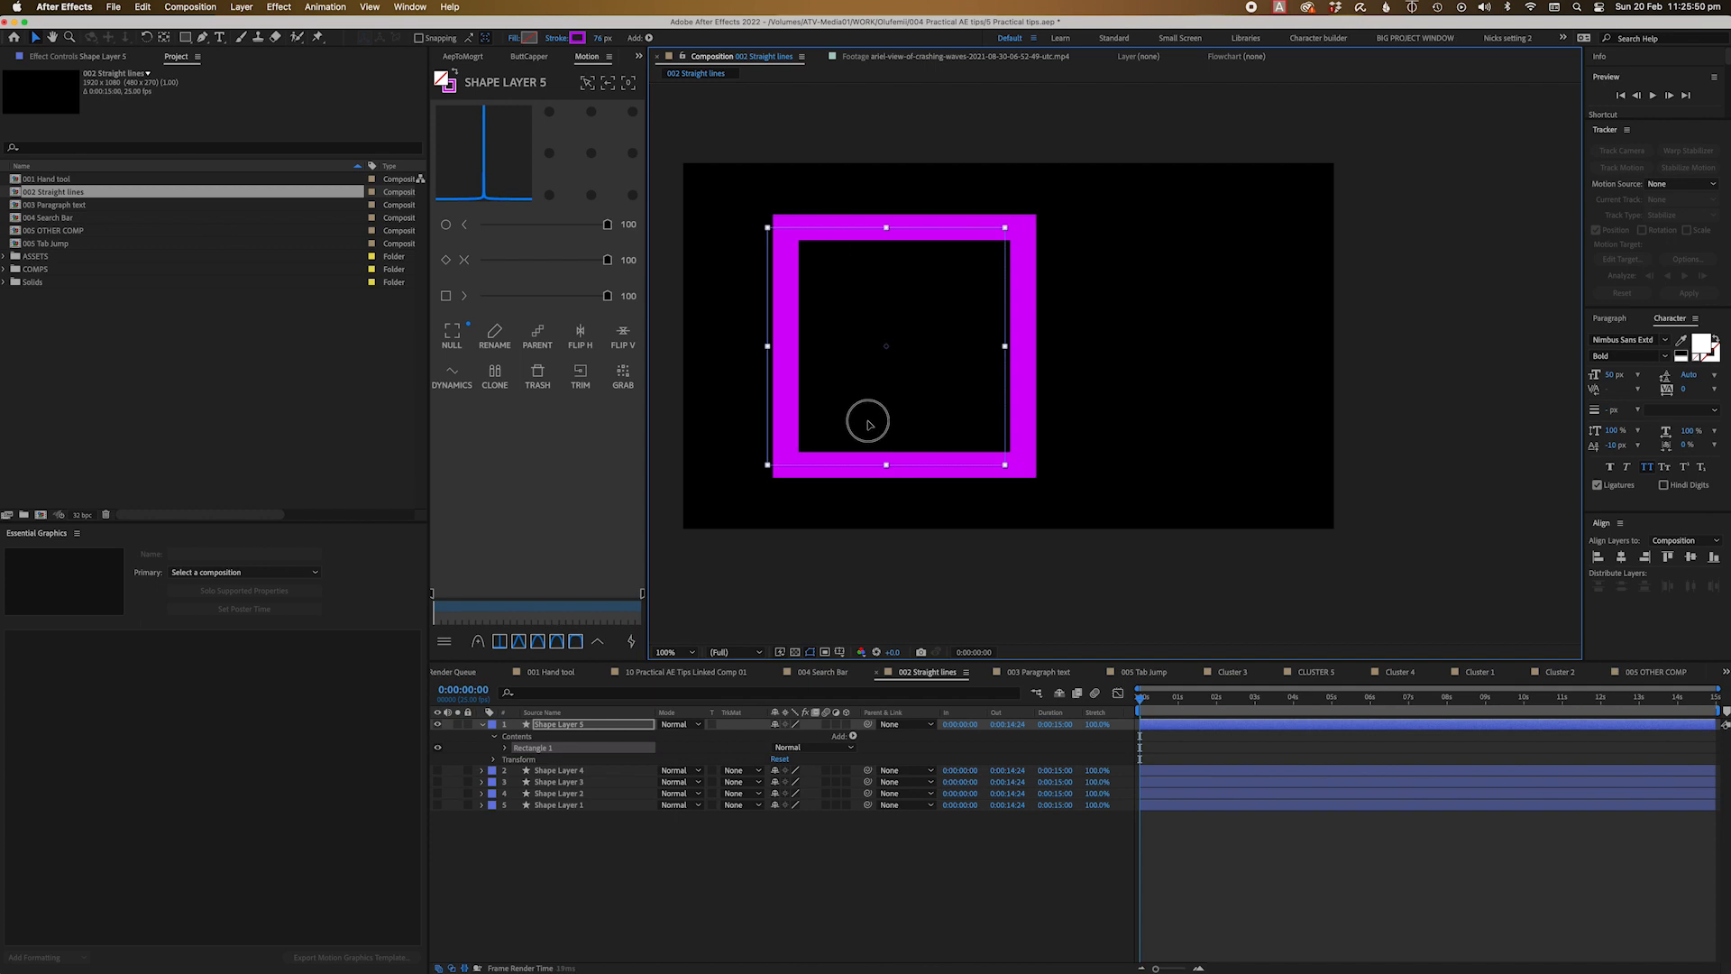
click(579, 36)
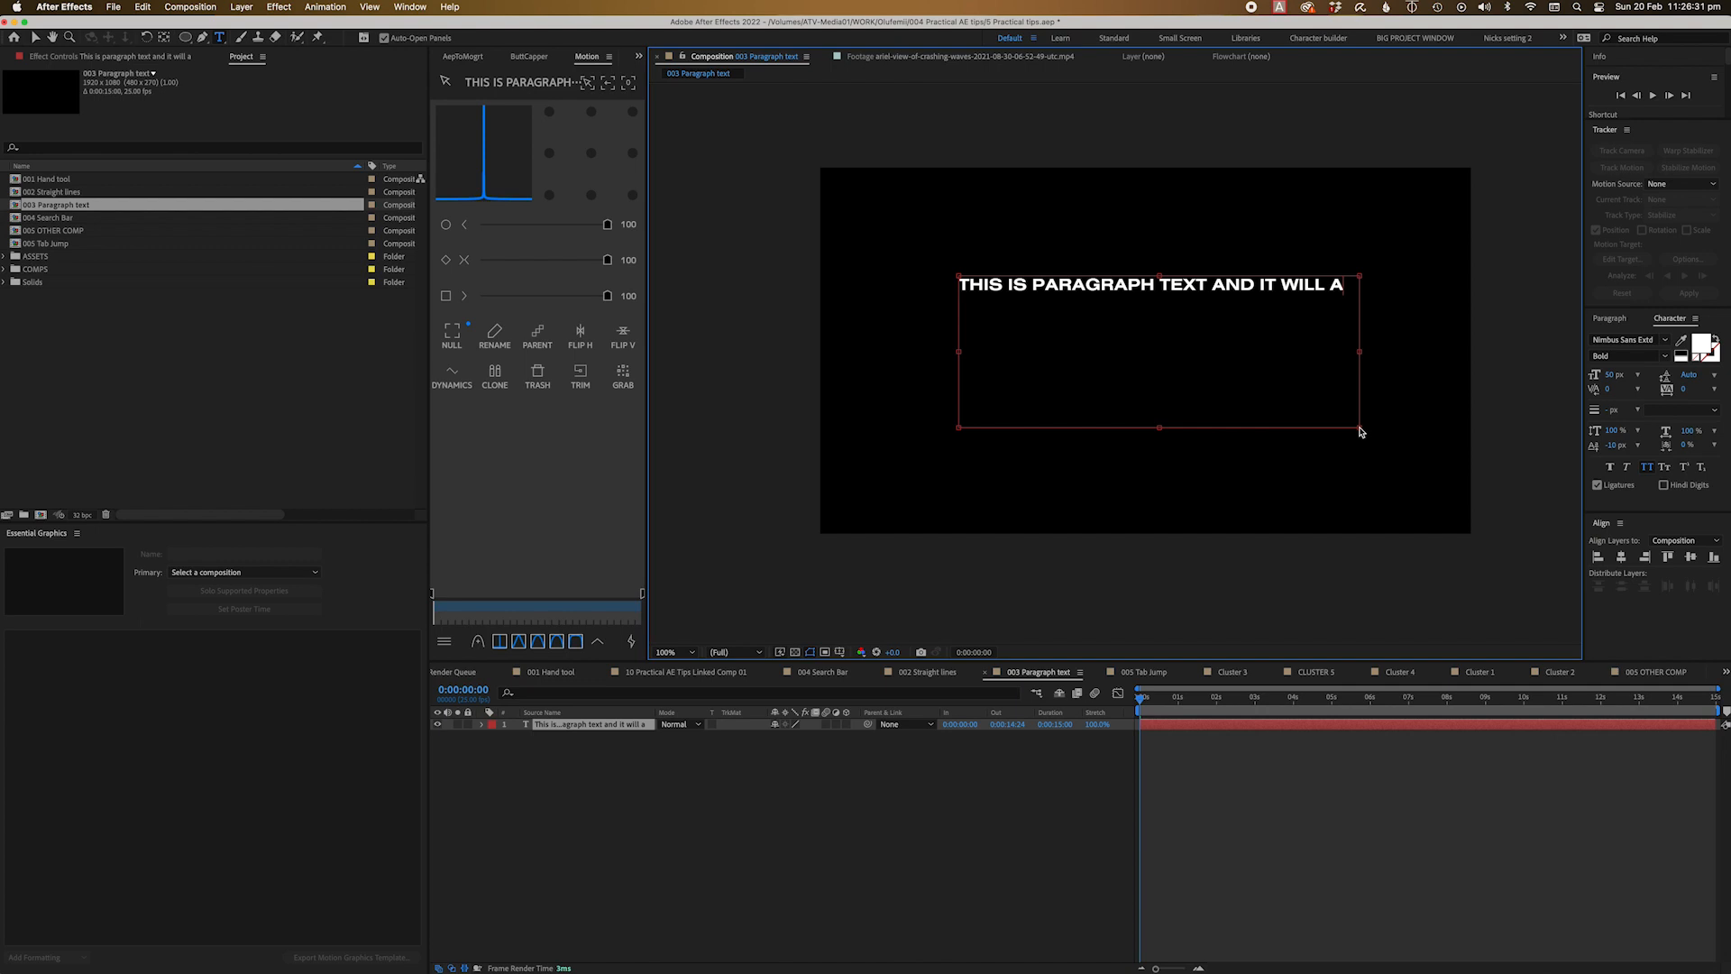
Step: Enter the 'THIS IS PARAGRAPH TEXT AND IT WILL AUTOMATICALLY RESIZE ITSELF…' paragraph and convert the lower copy to point text
text(AUTOM)
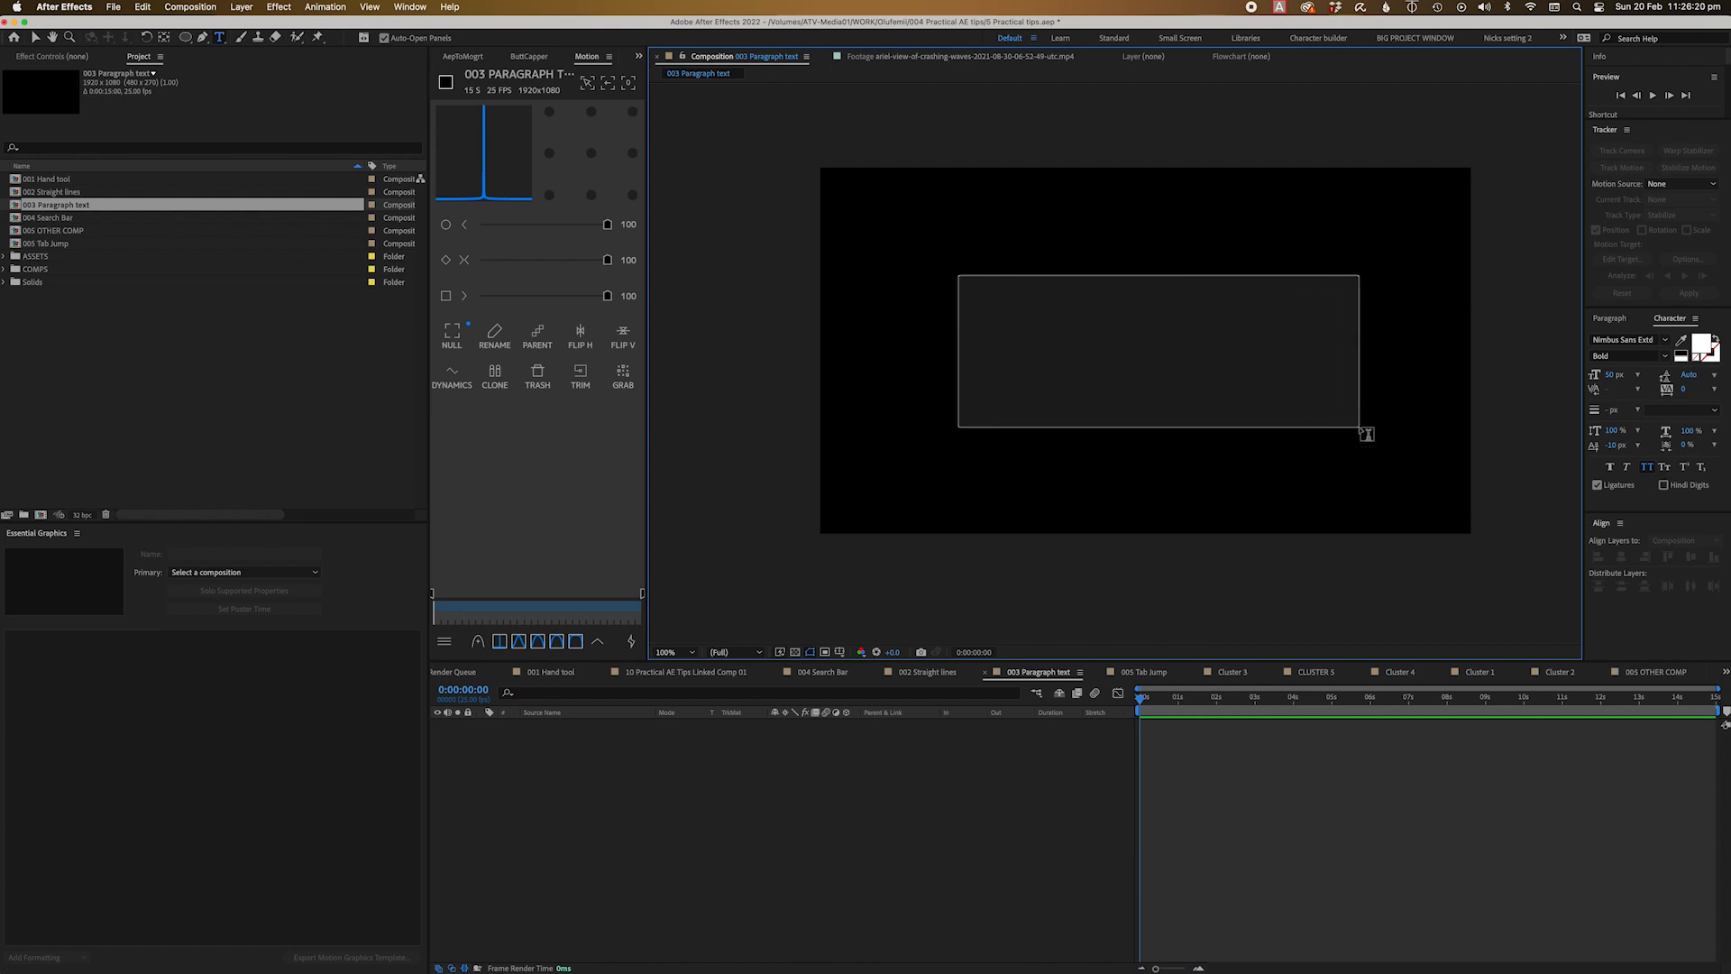
text(THIS IS PARAGRAPH TEXT AND IT WILL AUTOMATICALLY RESIZE ITSELF ONCE IT GETS TO THE EDGE OF THE BOUNDING BOX)
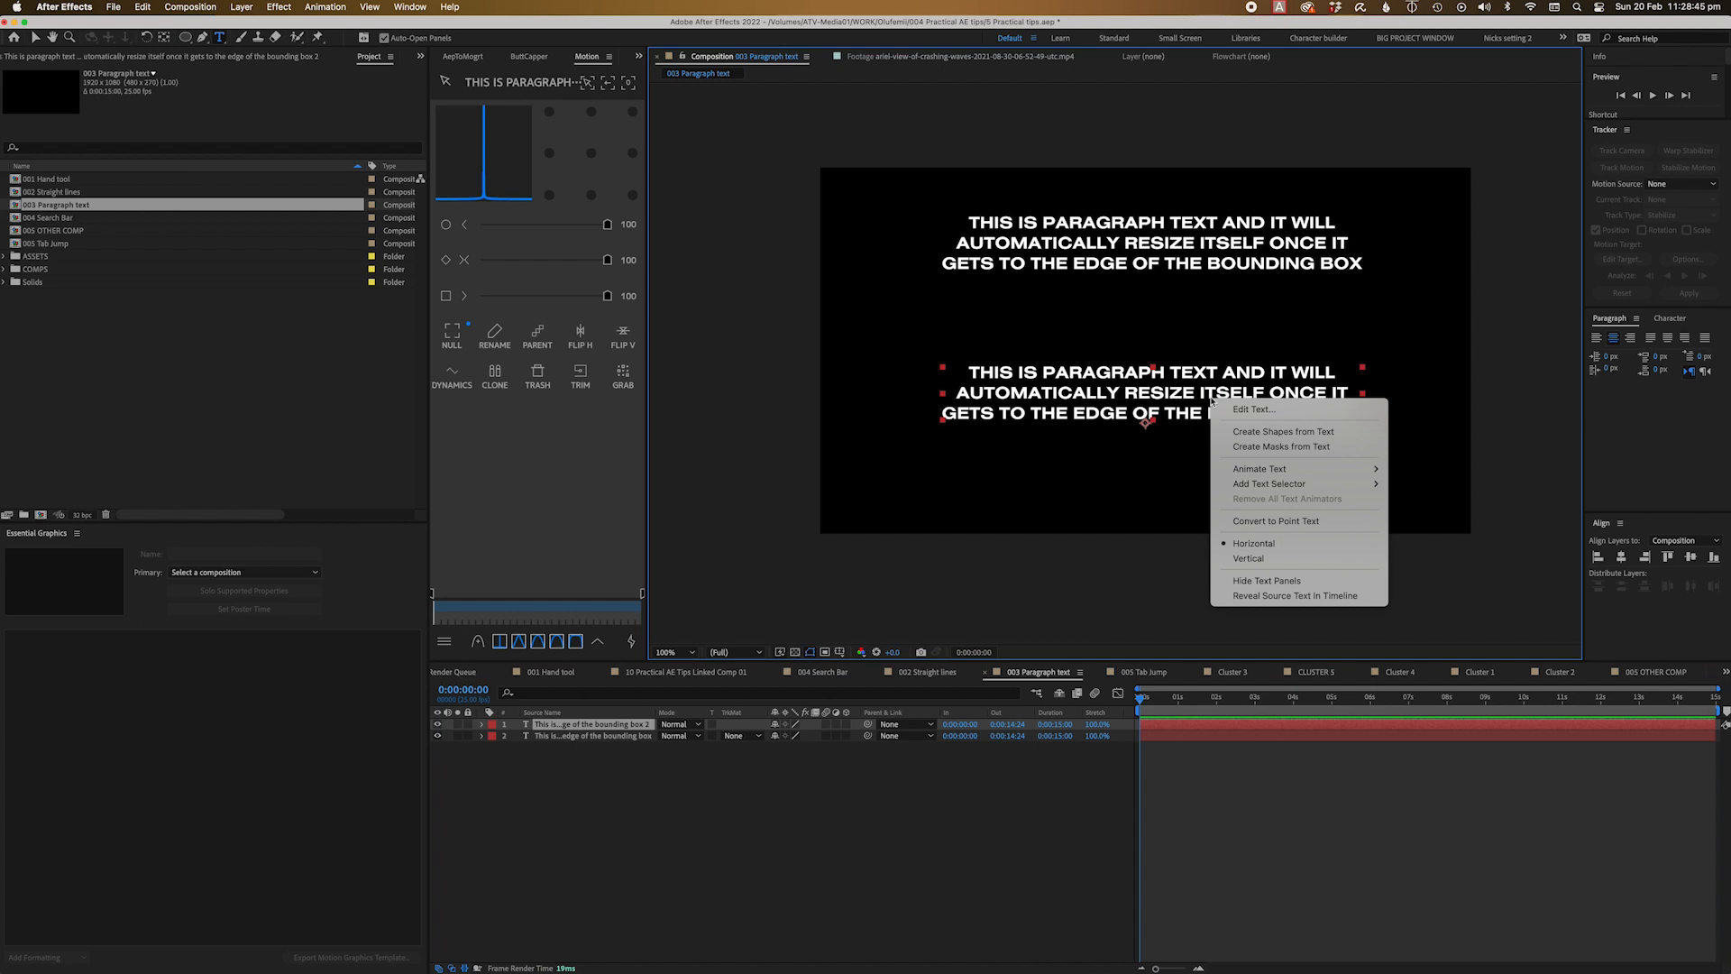
mouse_move(1275, 520)
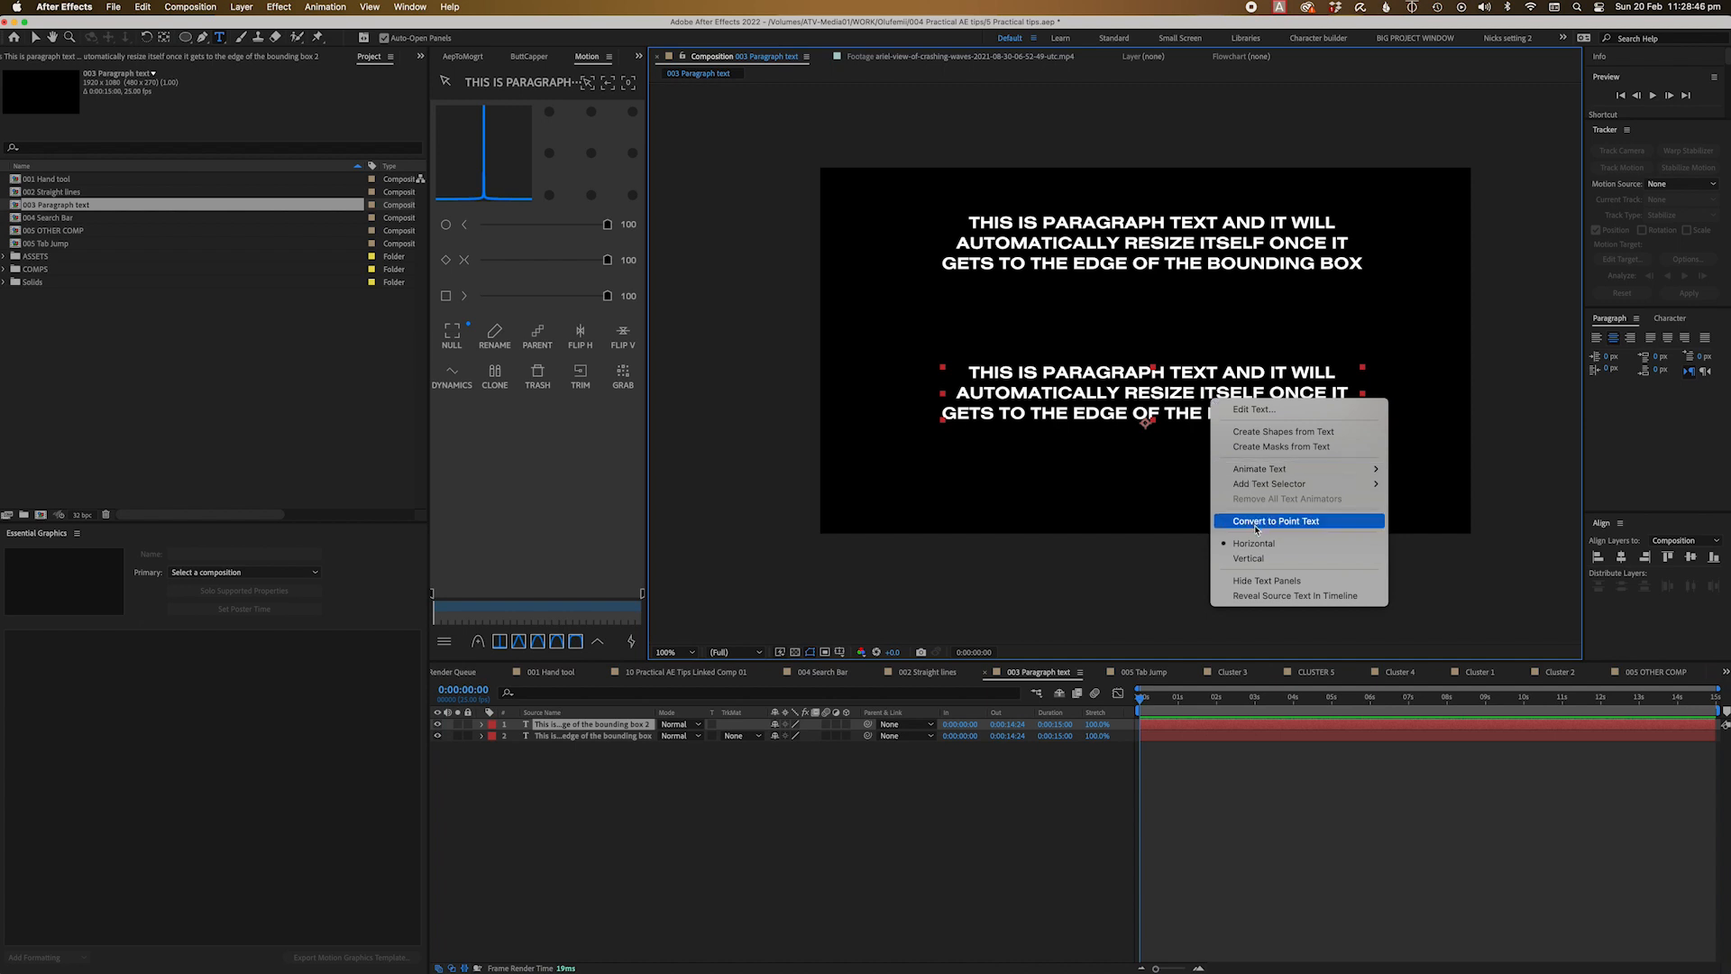
click(1277, 519)
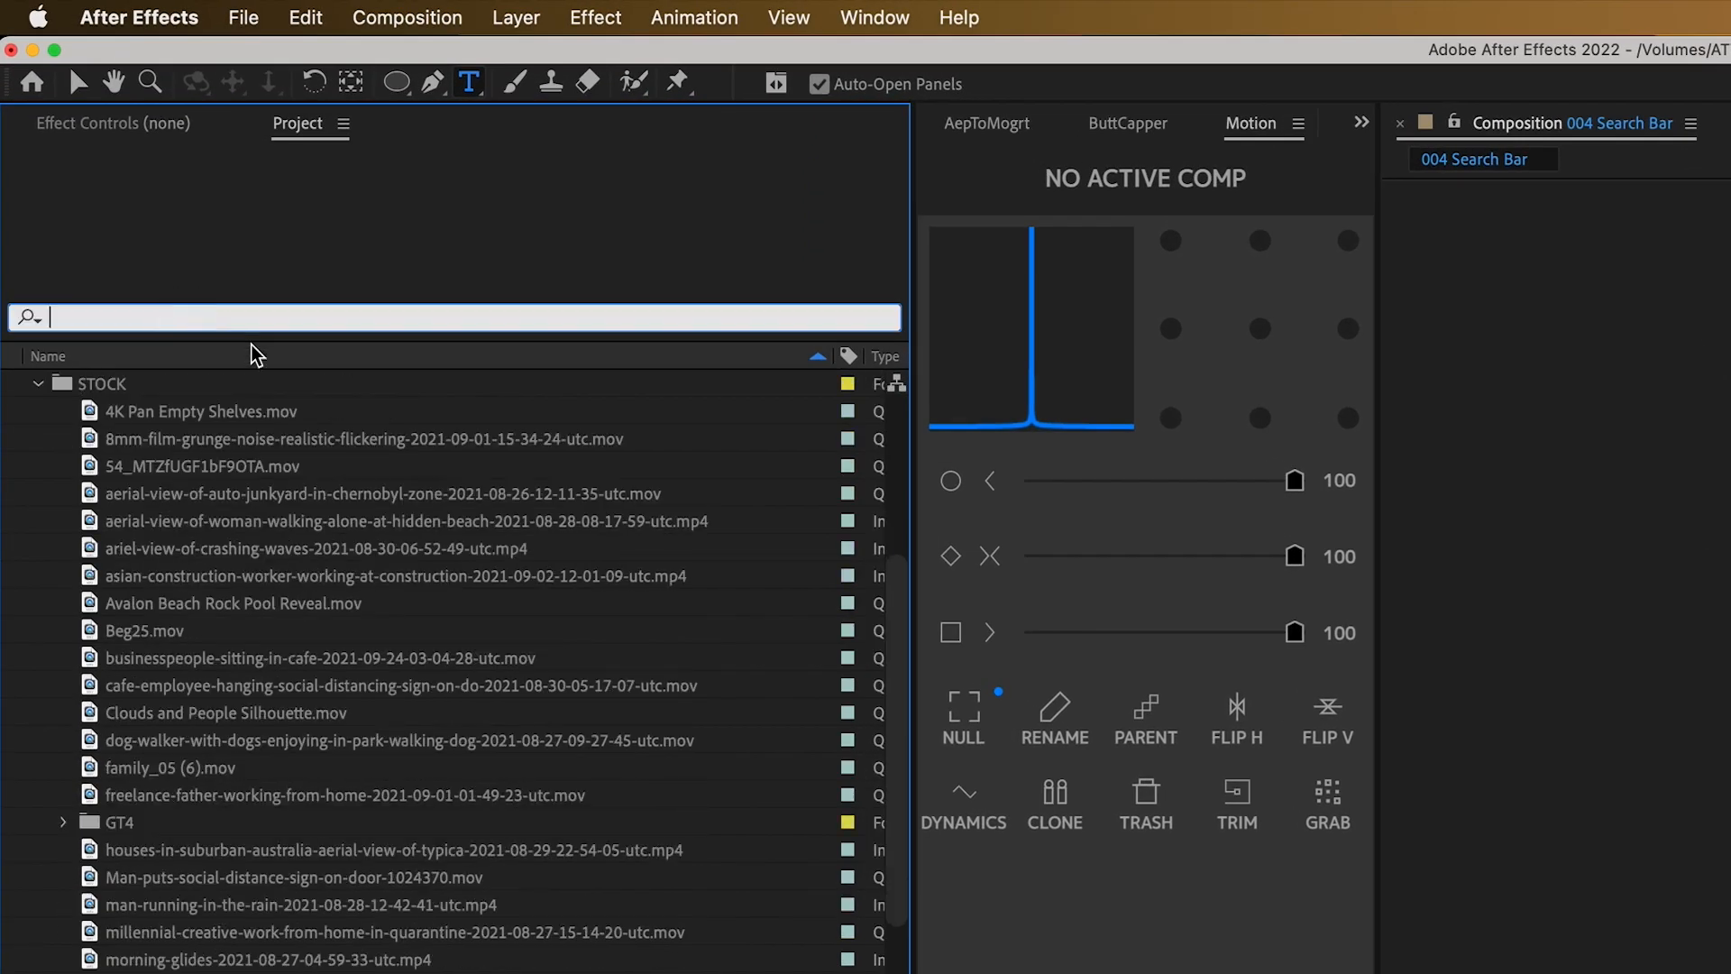
Step: Filter the Project panel by 'wave', 'office', 'missing' and 'wave' to find matching clips
text(wave)
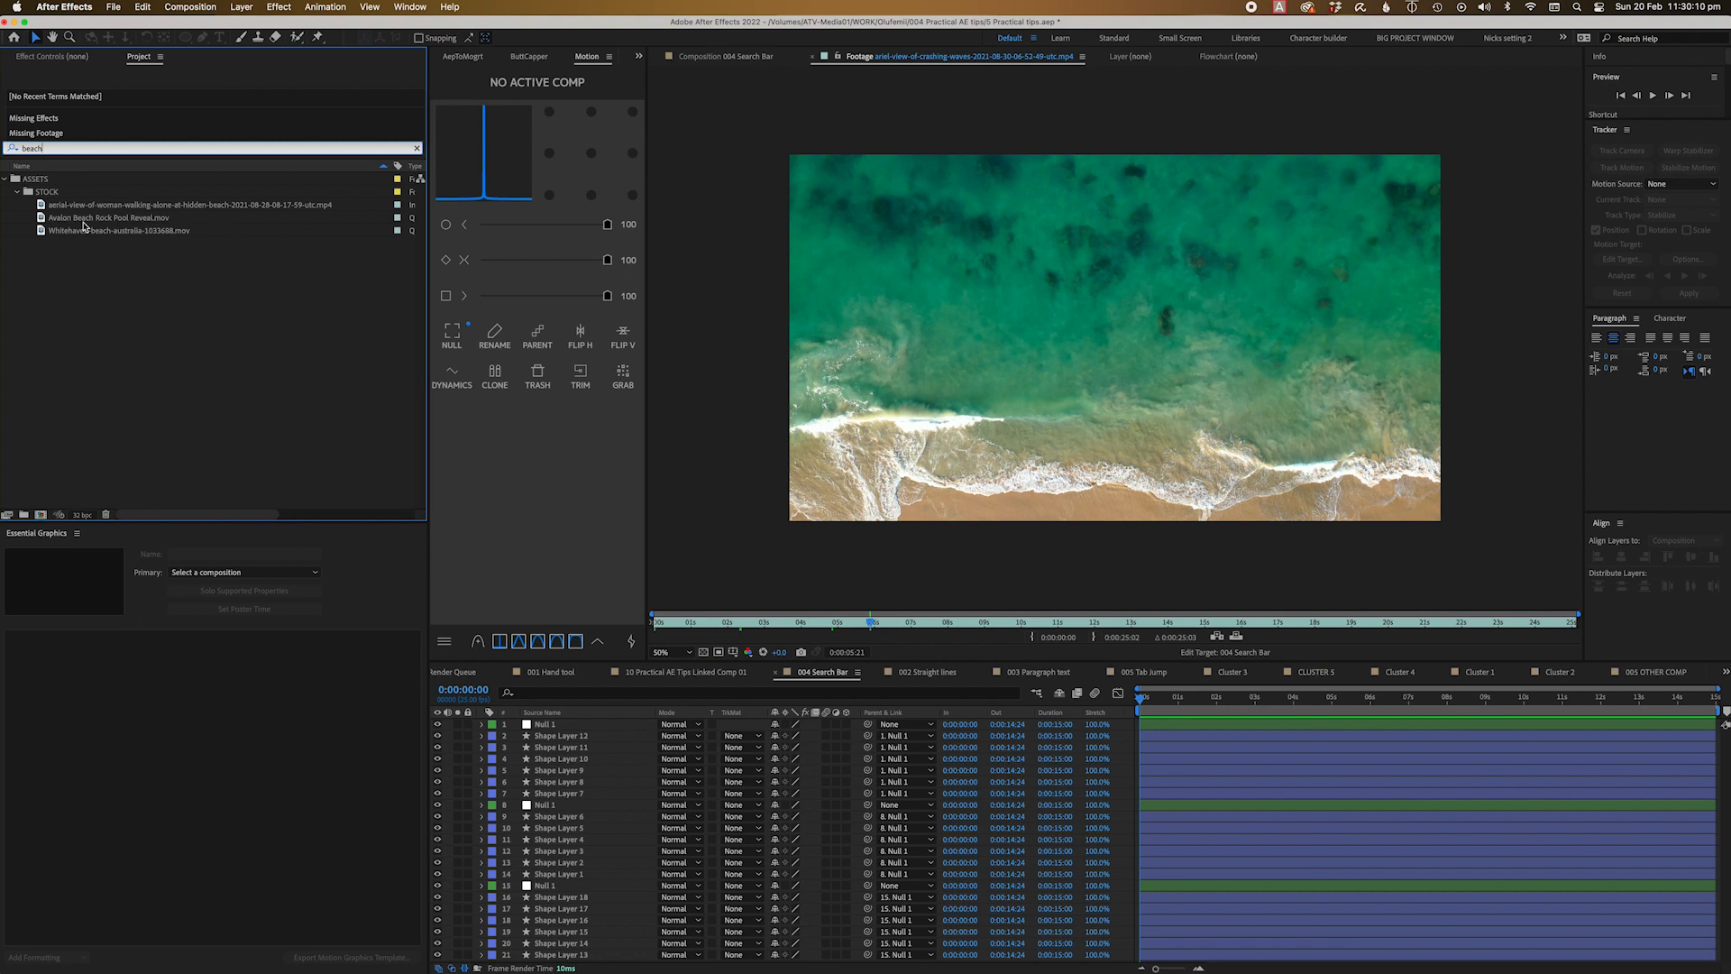
text(office)
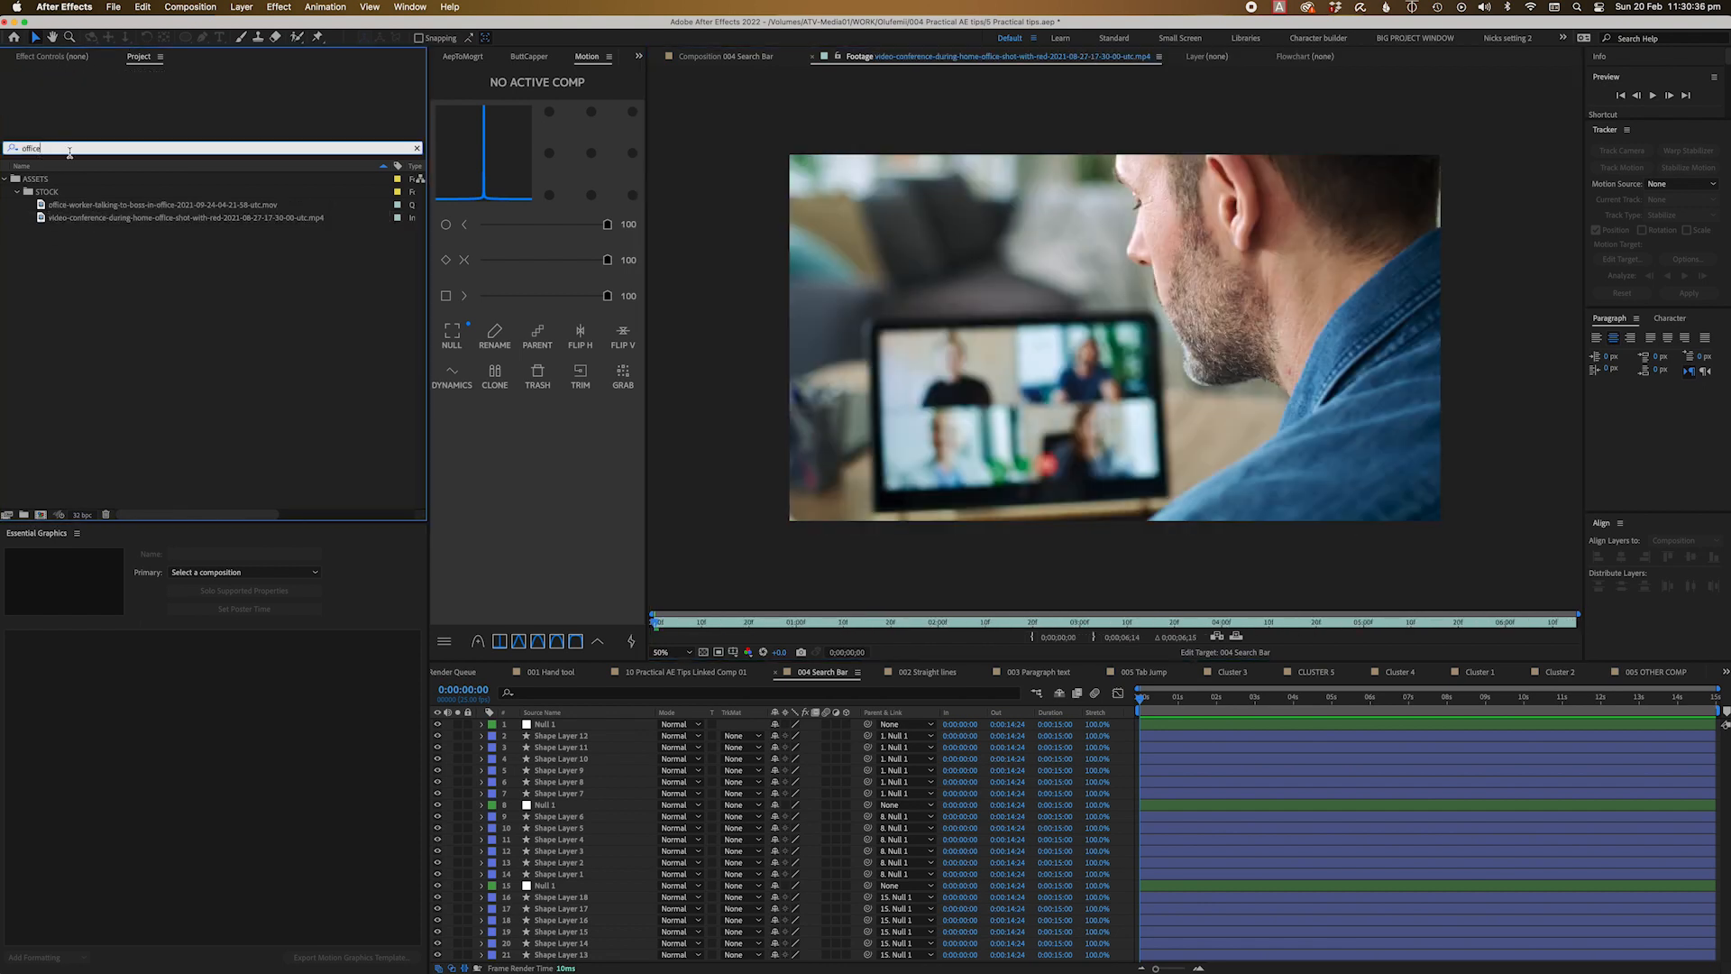
text(missing)
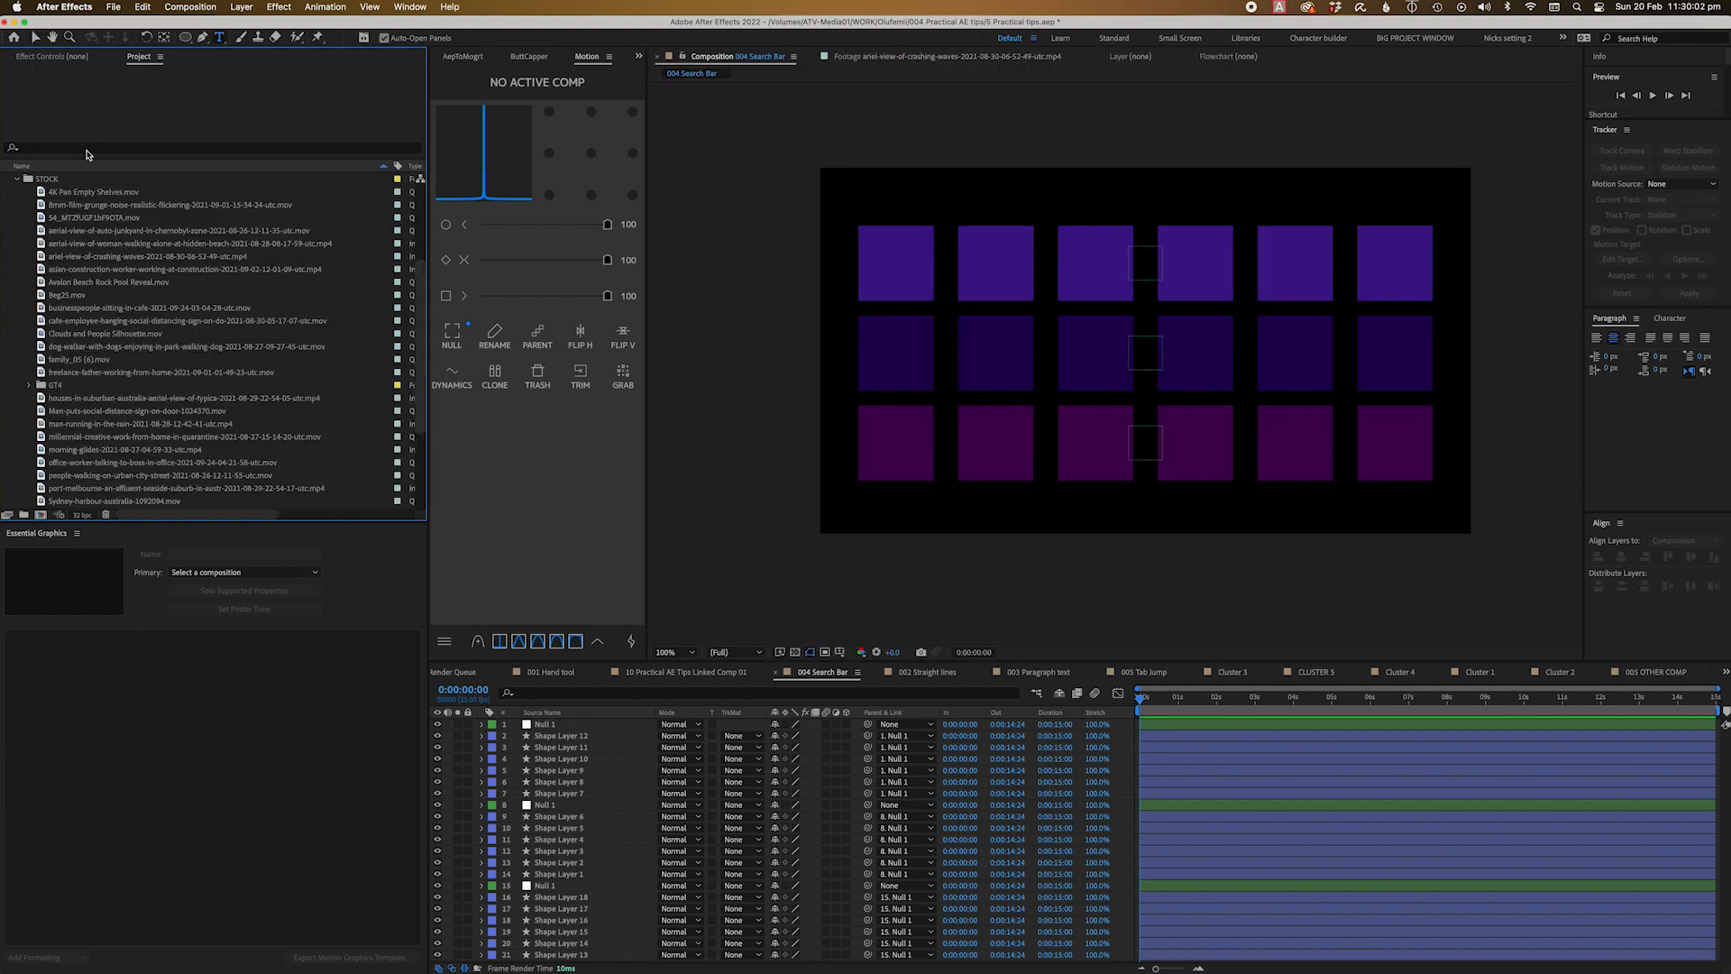
text(wave)
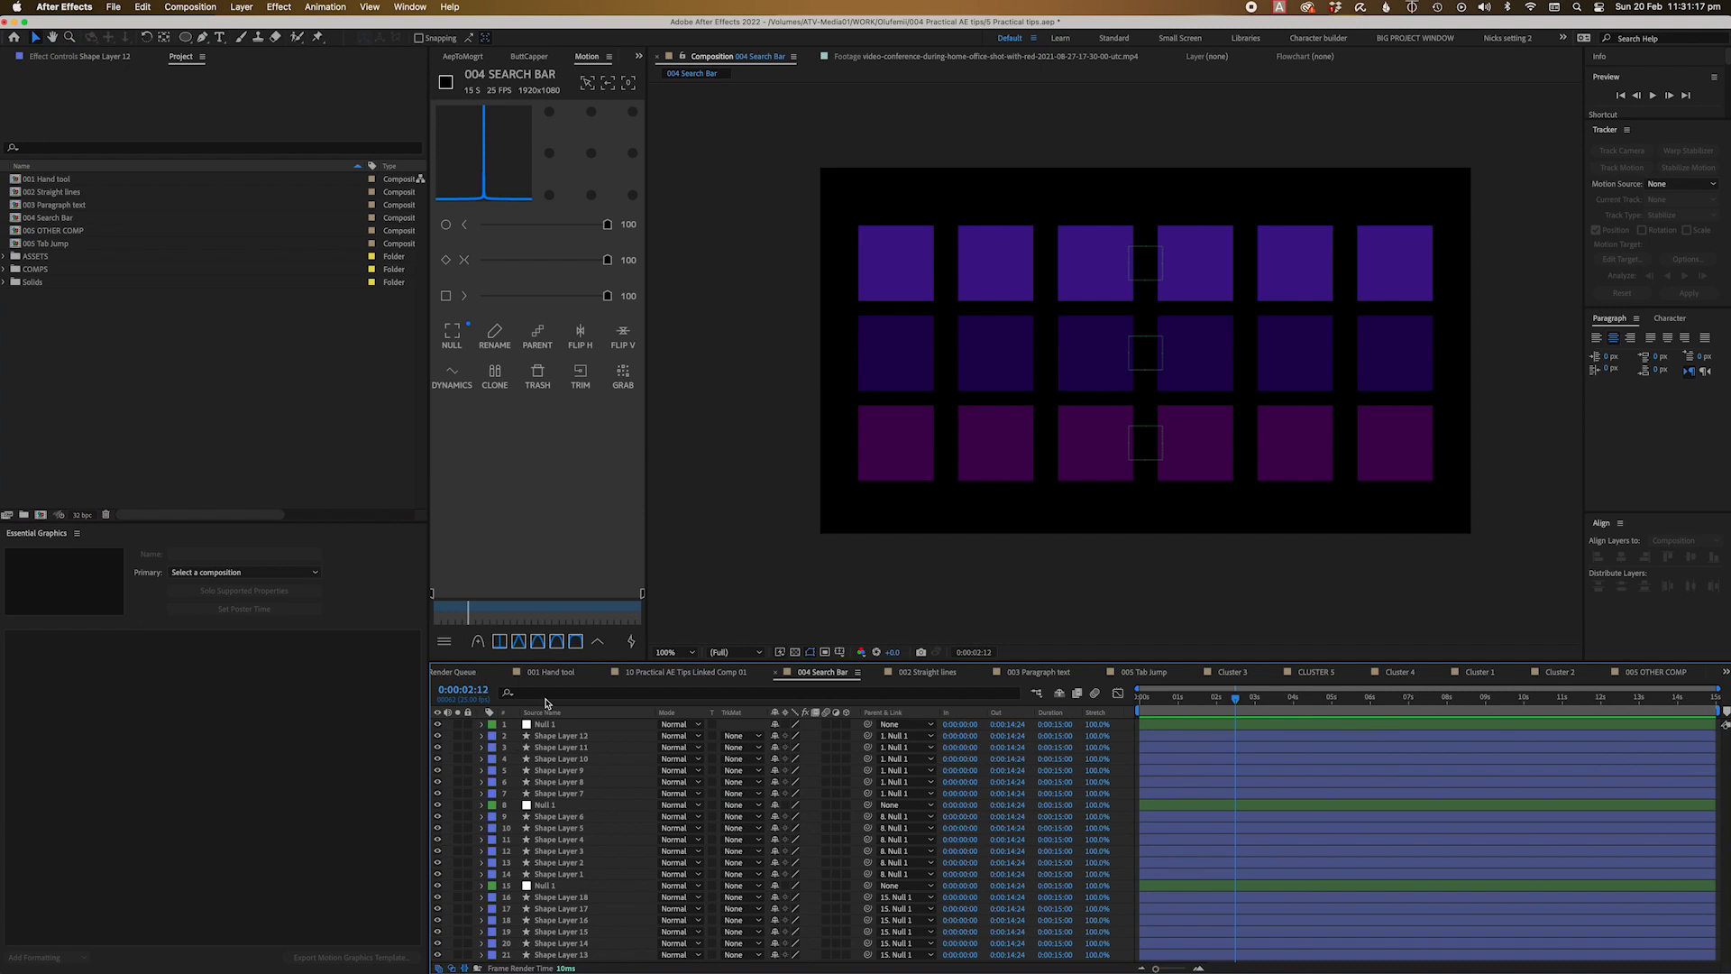
Step: Filter the timeline by 'size' and scrub Shape Layer 12's Rectangle Path Size taller
text(size)
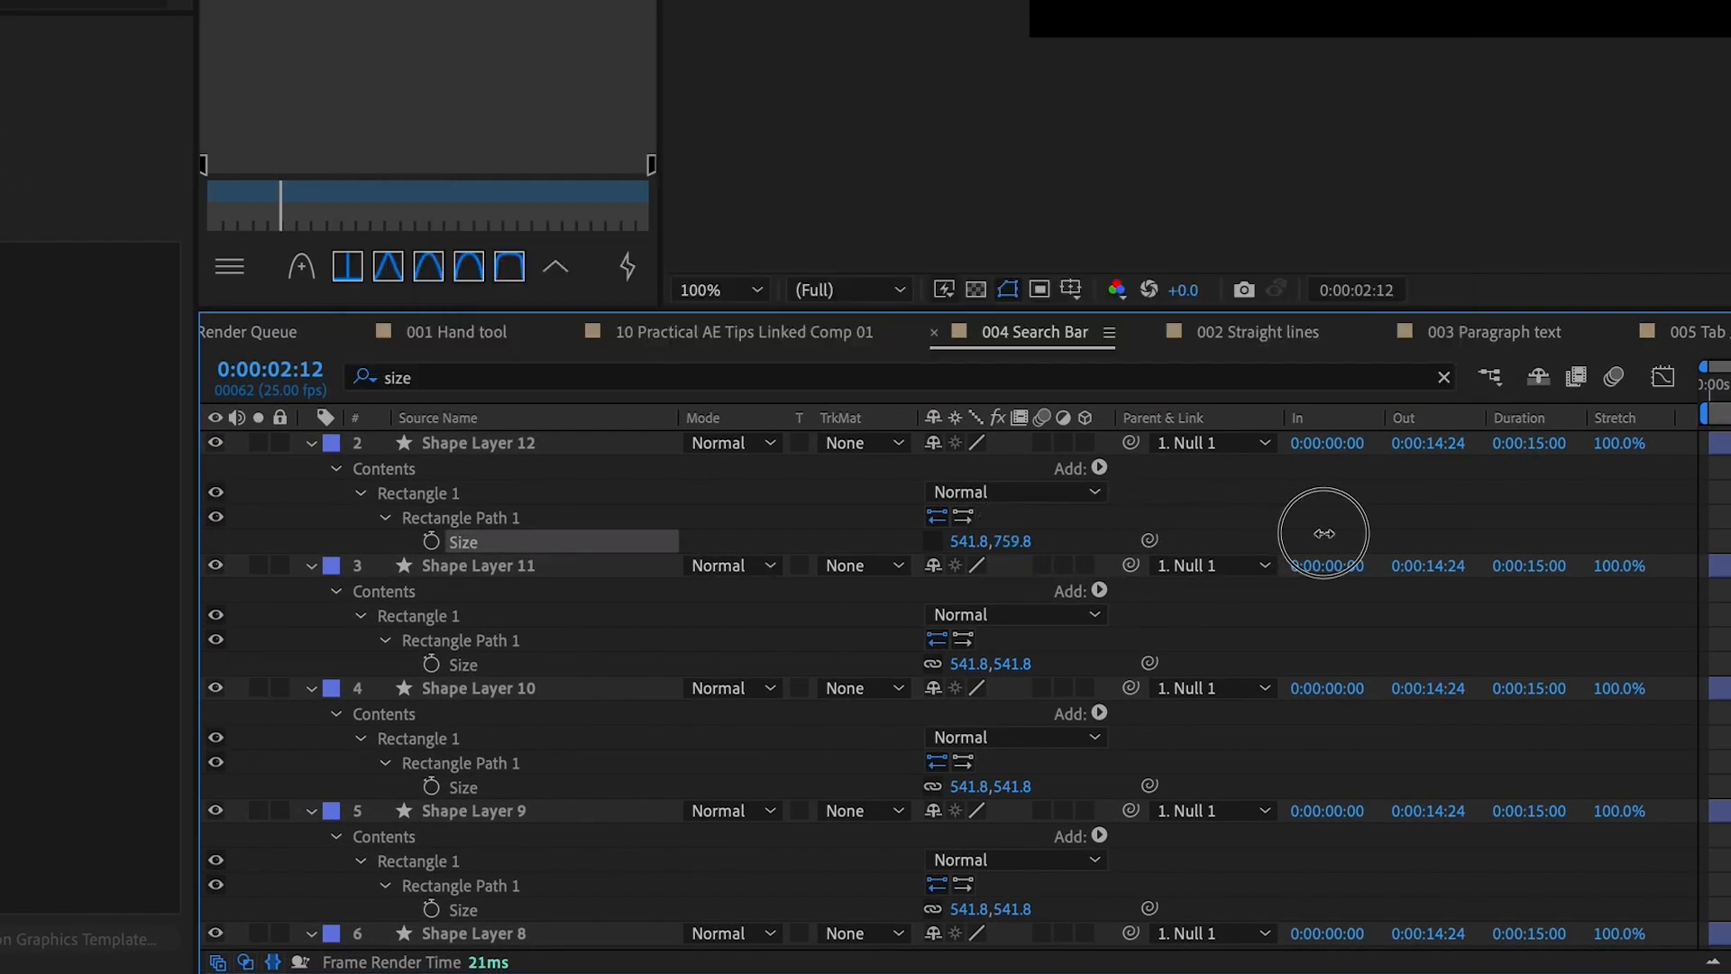
drag(1322, 534, 1129, 541)
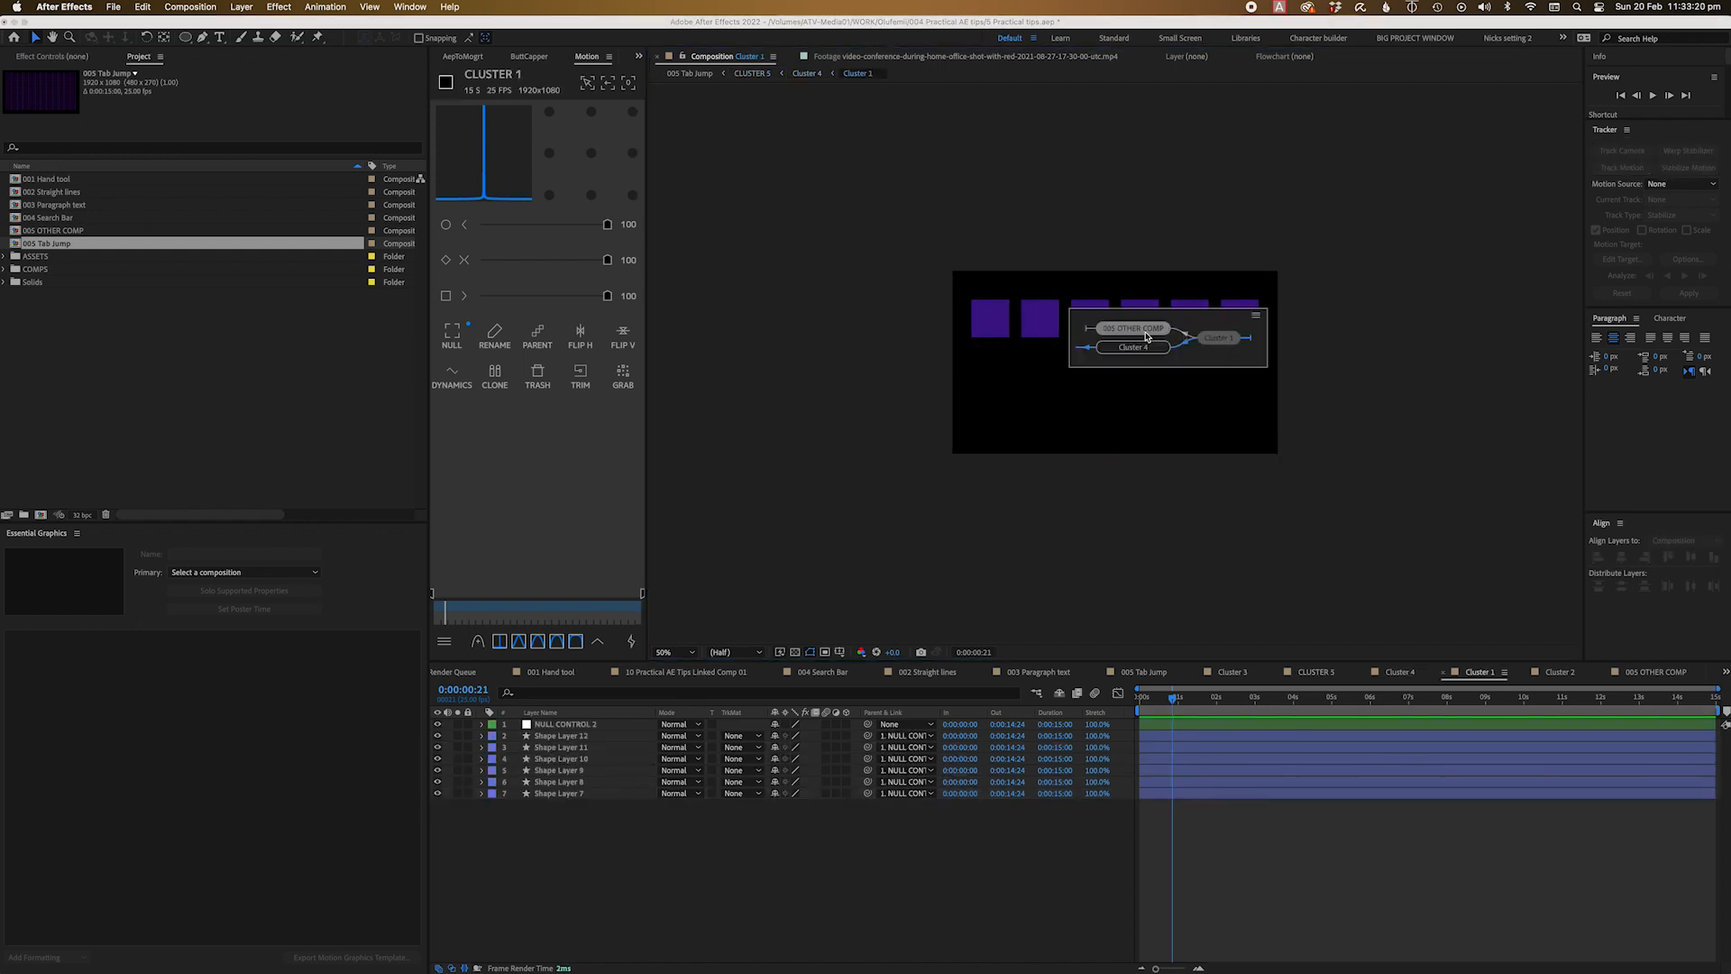
Step: Jump up the nesting chain via the Mini-Flowchart and breadcrumb to the 005 Tab Jump comp
double_click(1133, 328)
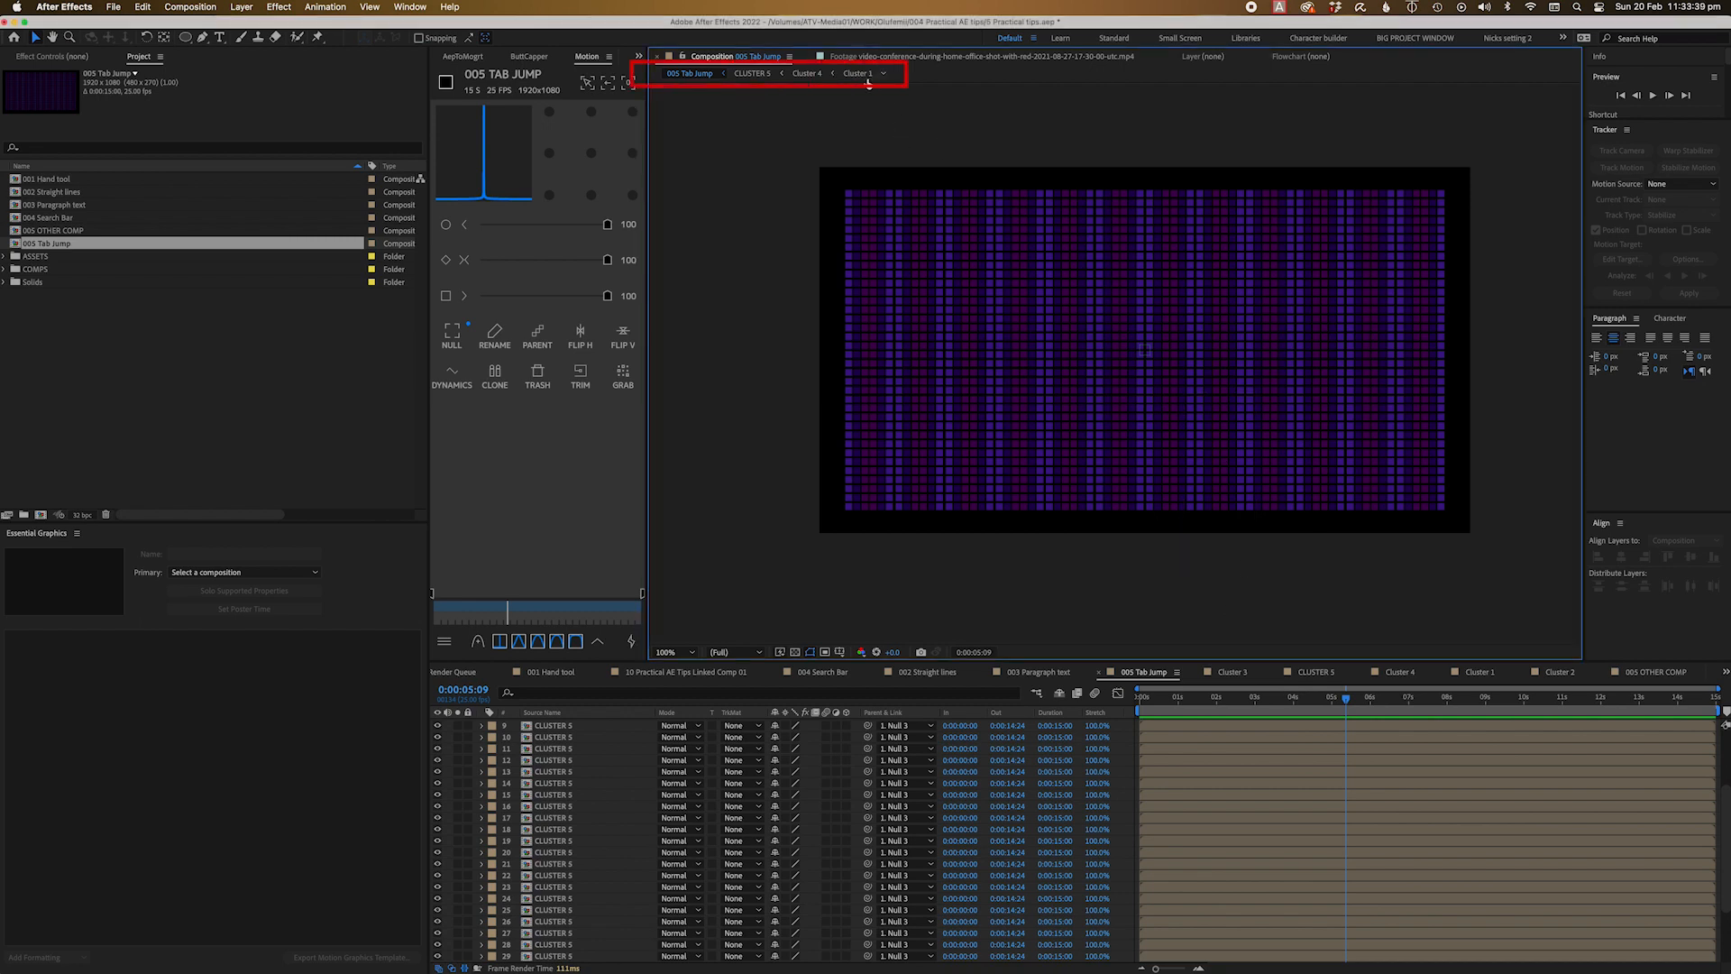
click(808, 72)
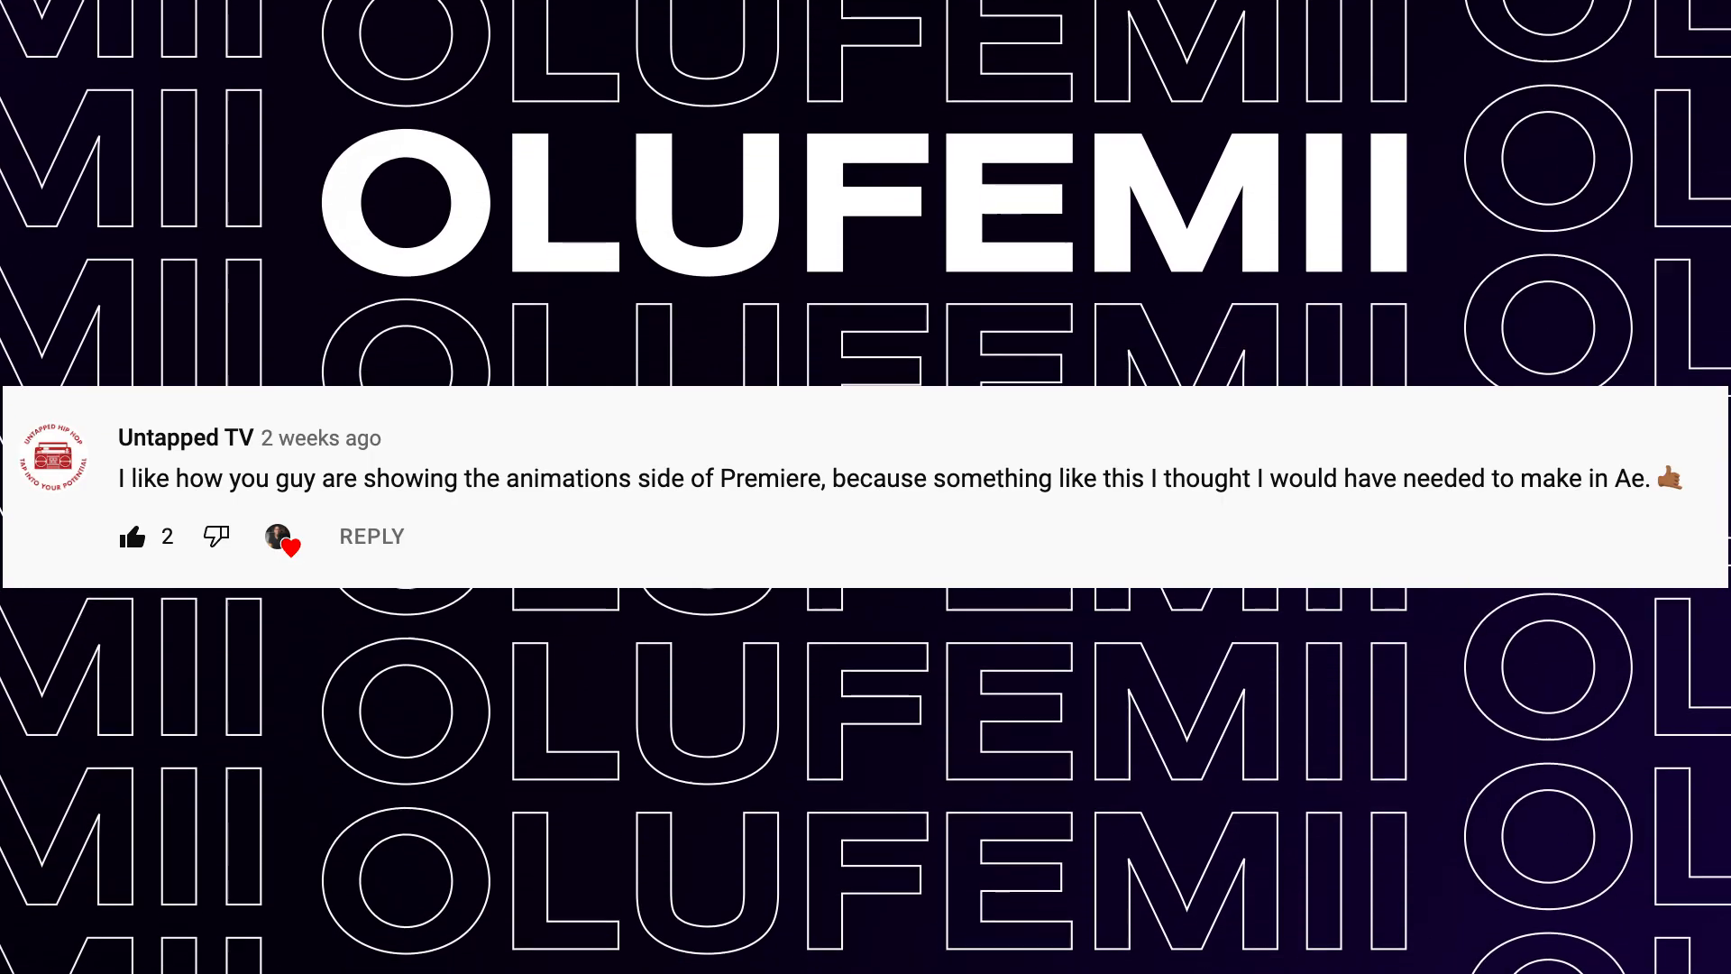
scroll(down, 3)
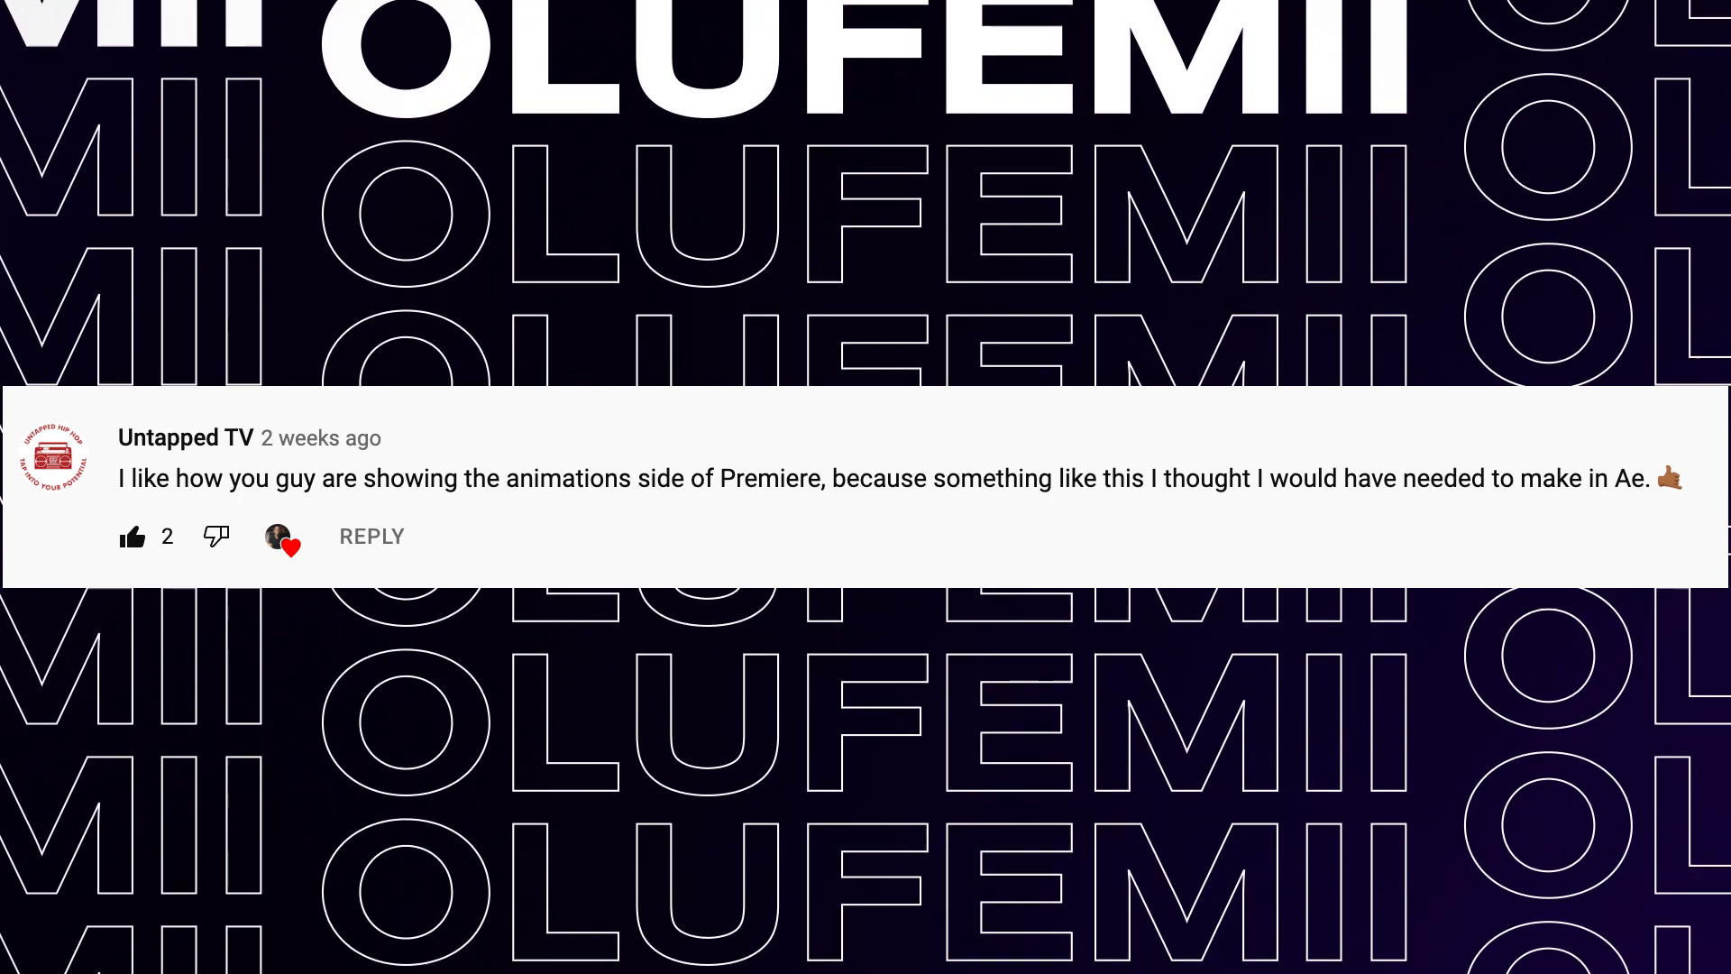